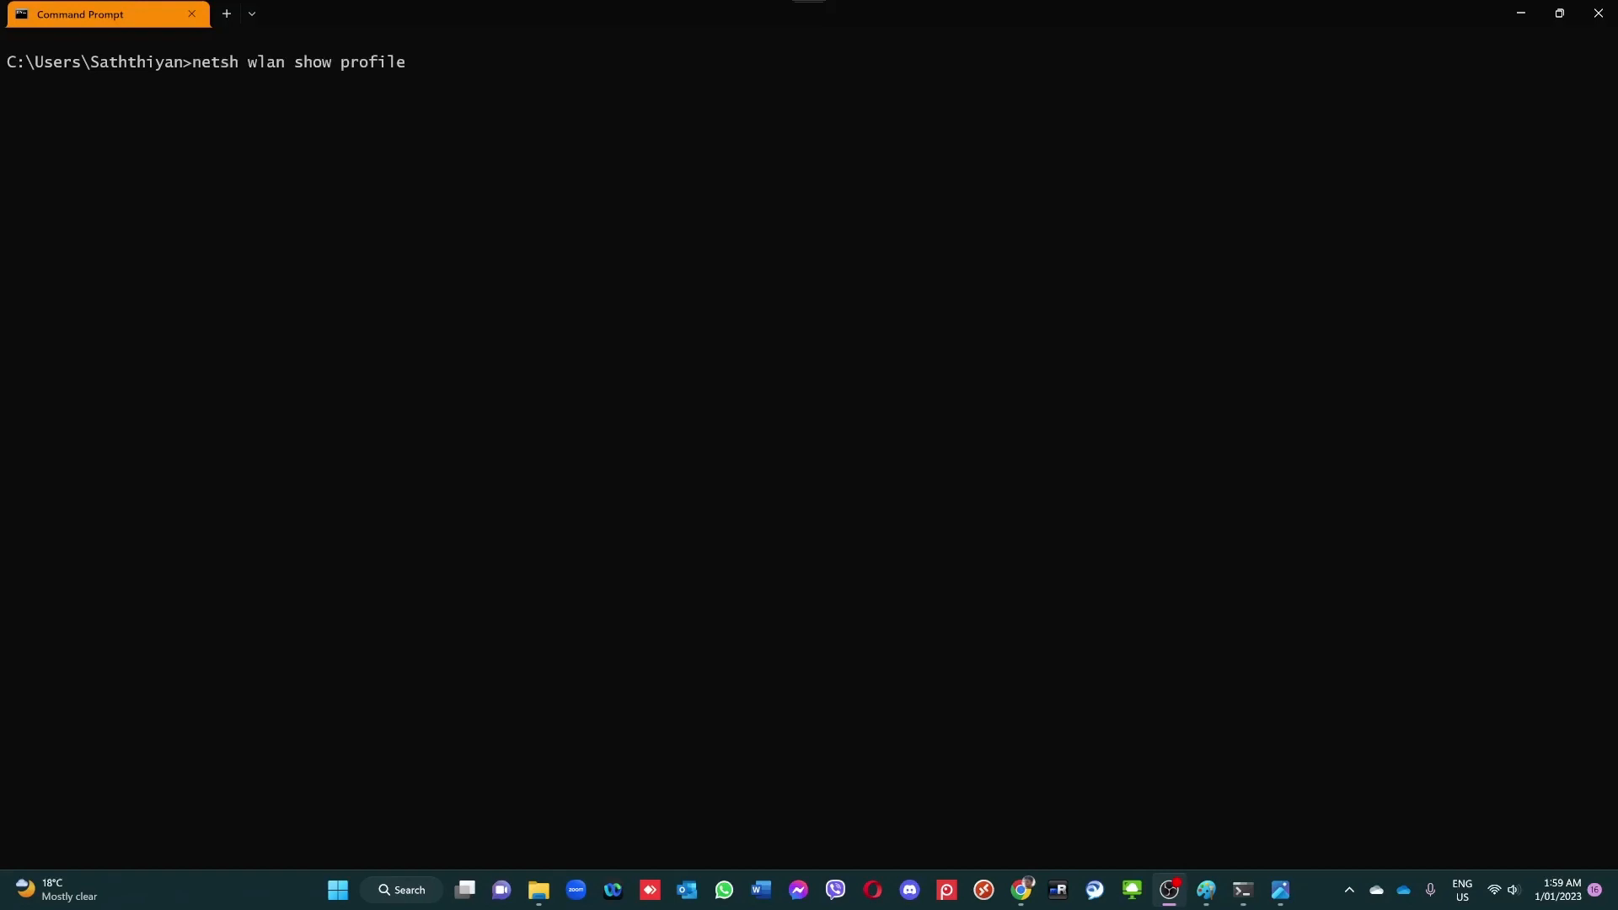
mouse_move(209, 82)
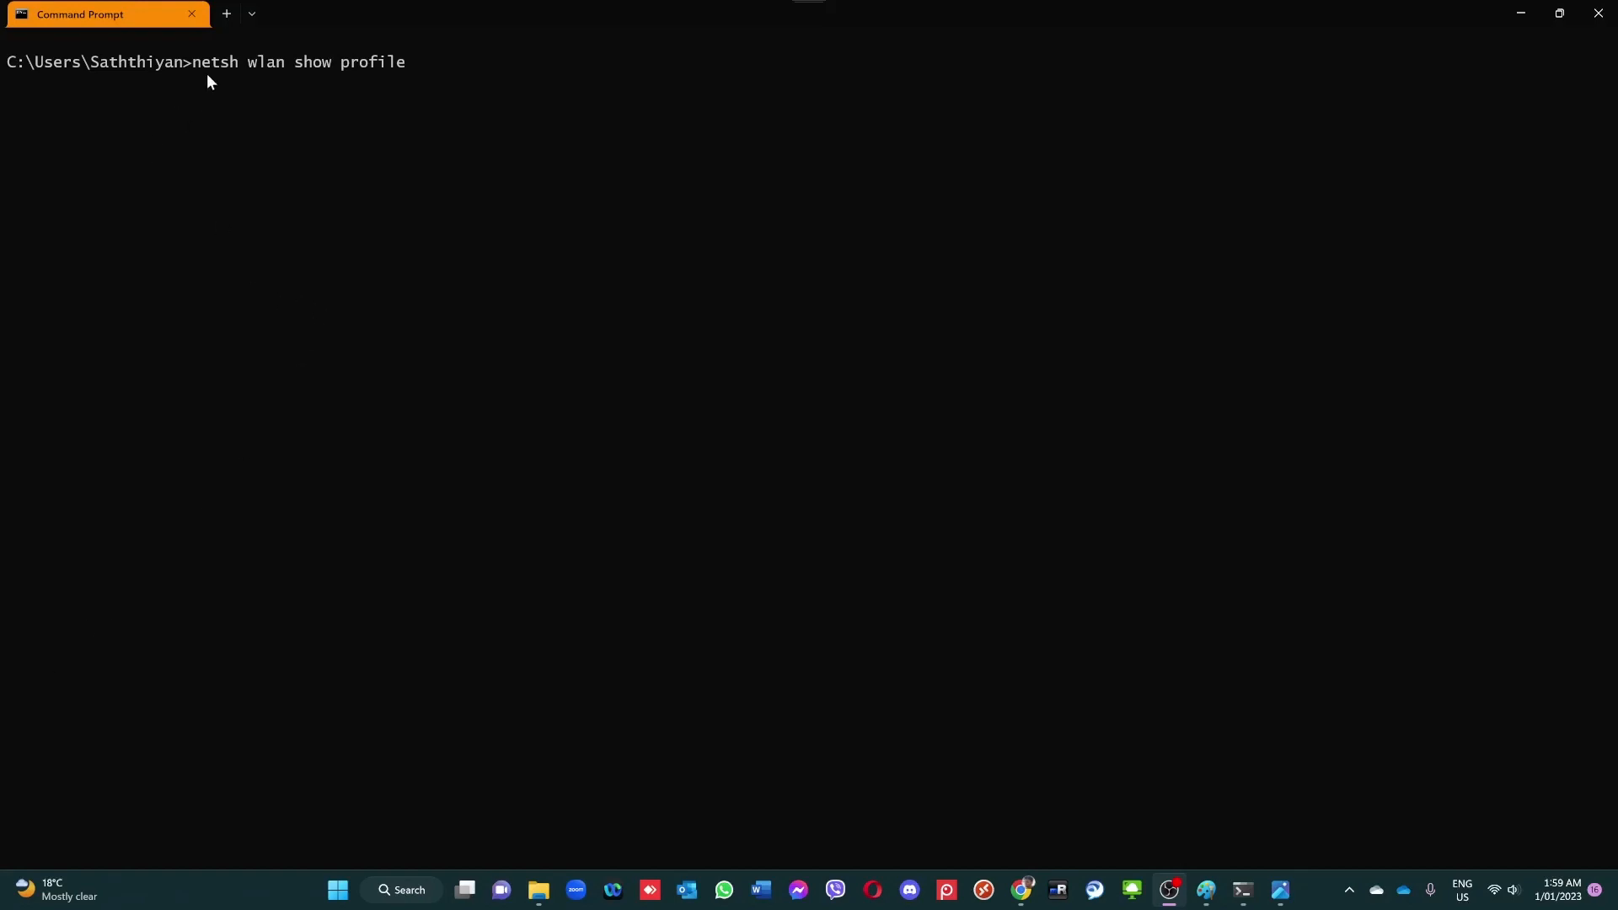
Run 'netsh wlan show profile' to list the four saved Wi-Fi user profiles
key(Return)
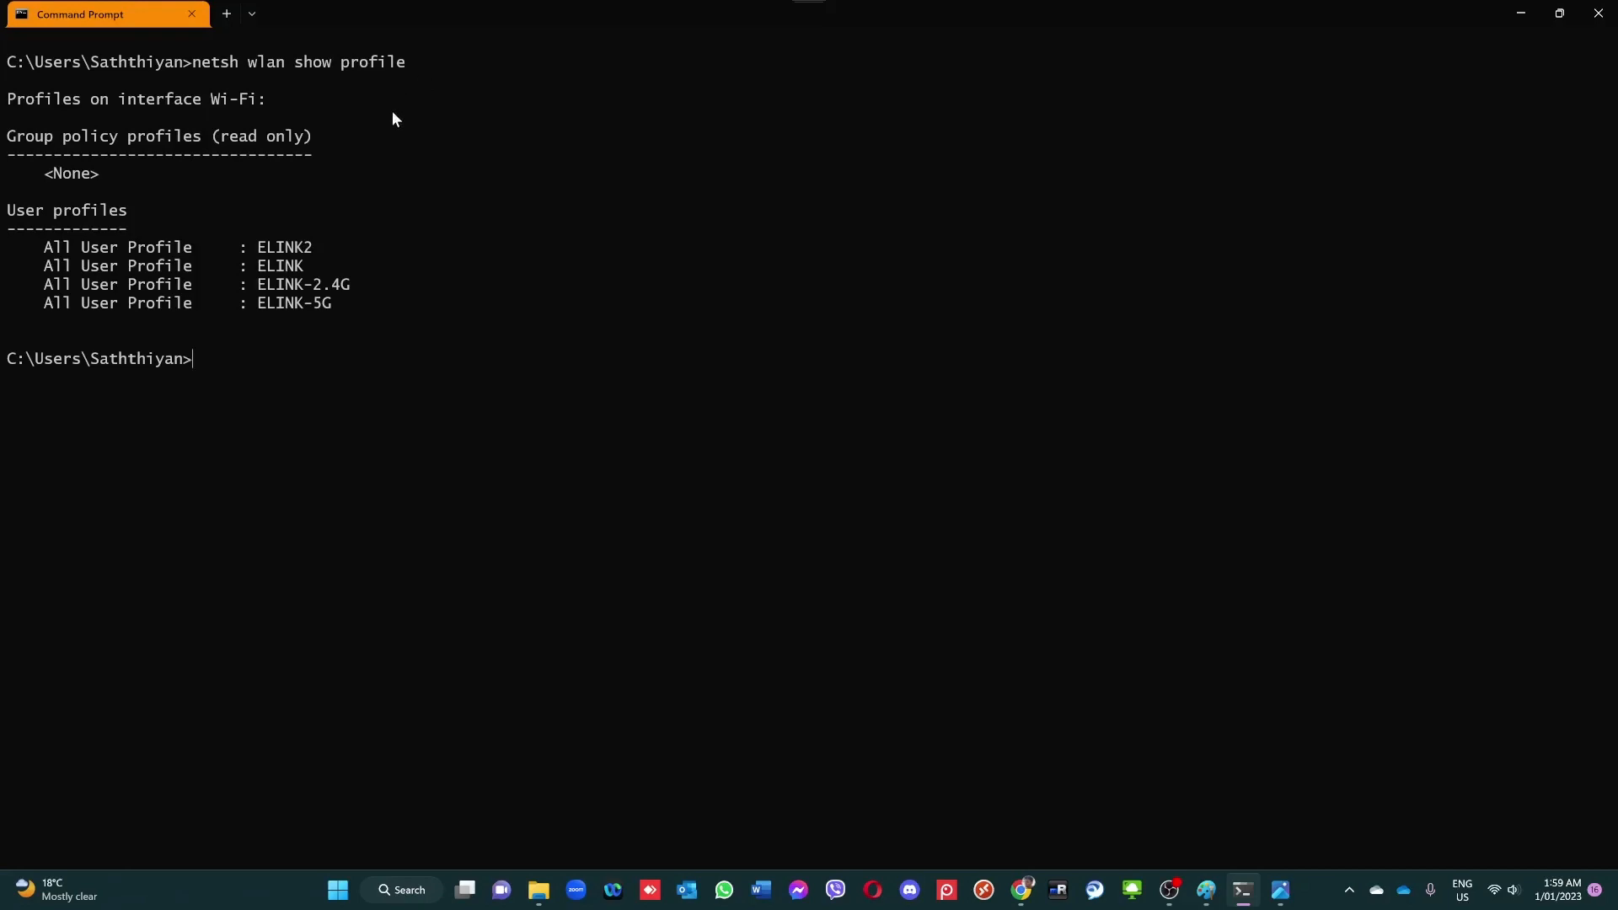
mouse_move(230, 256)
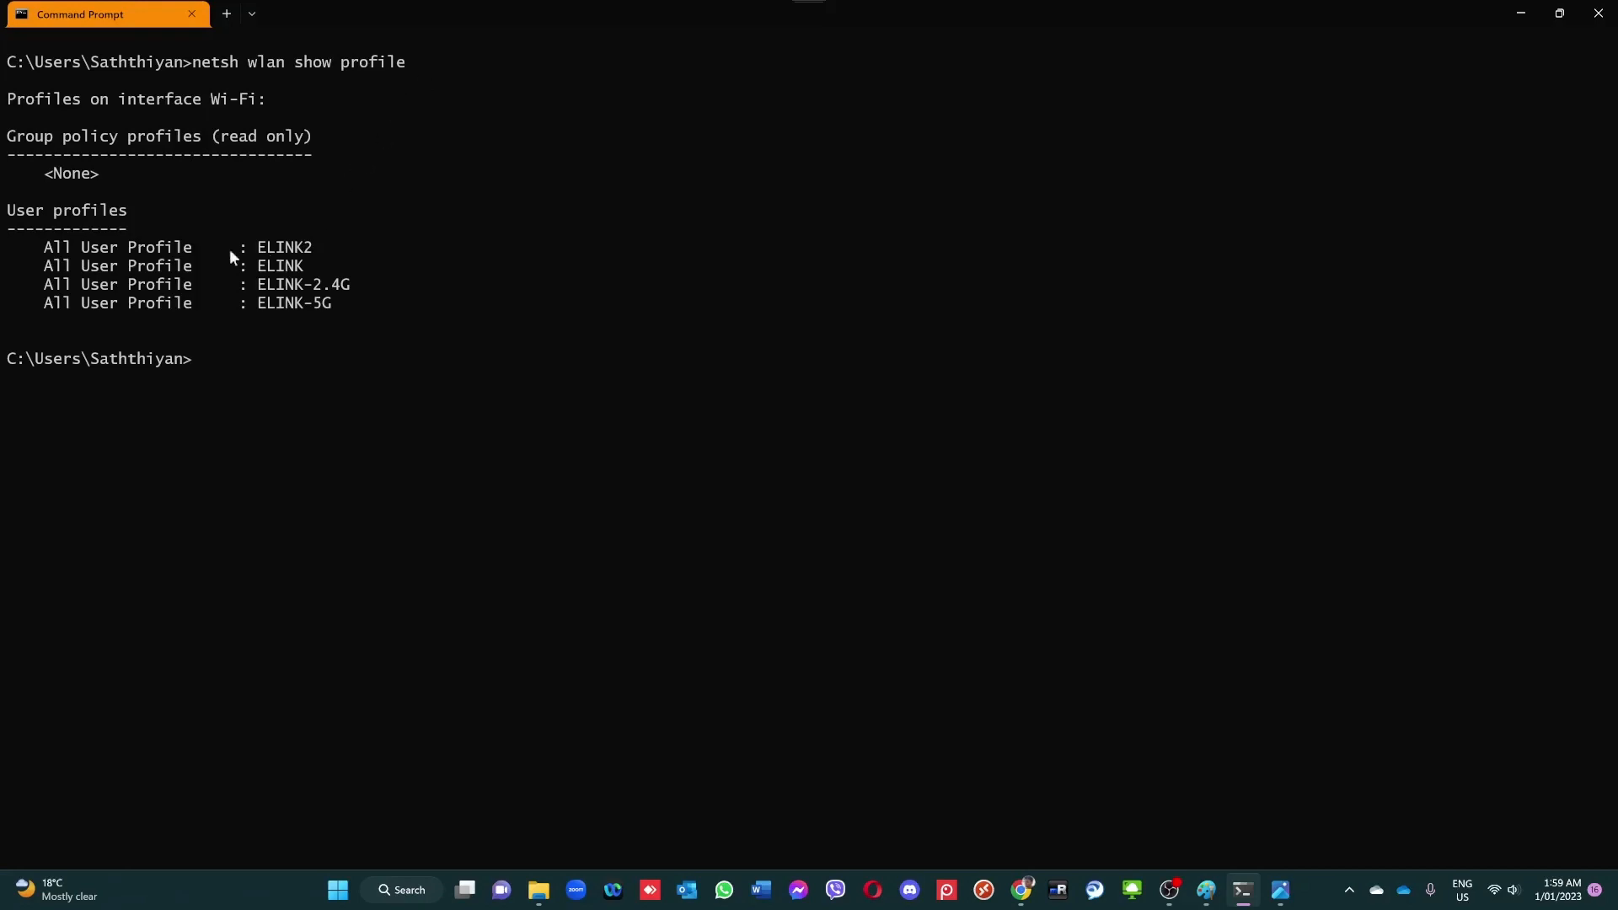
mouse_move(182, 253)
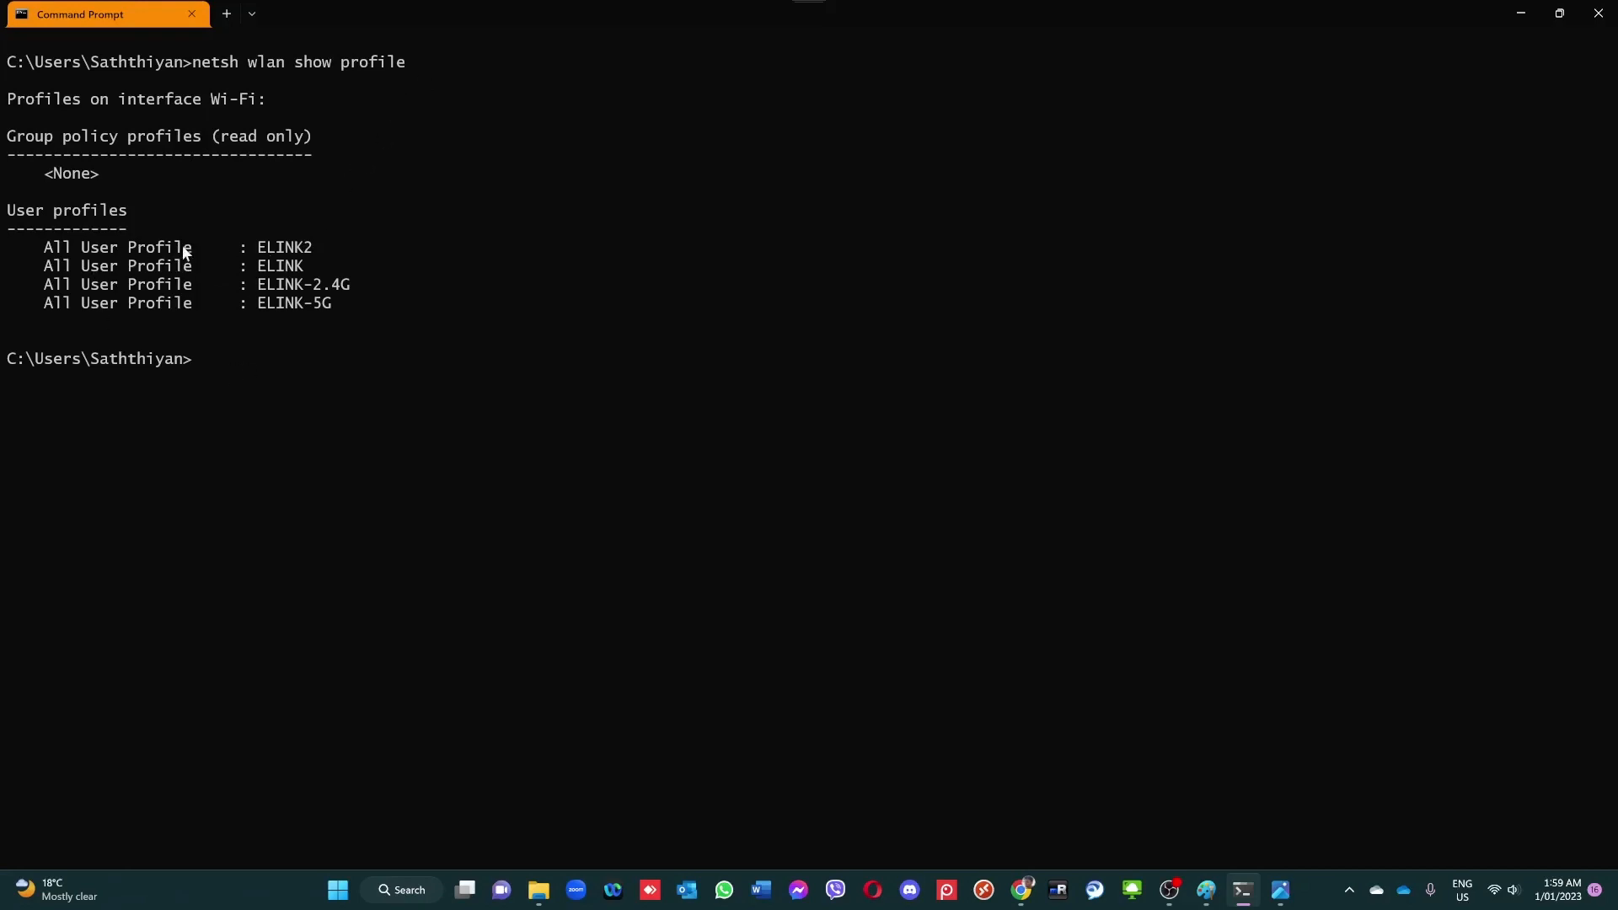
mouse_move(266, 195)
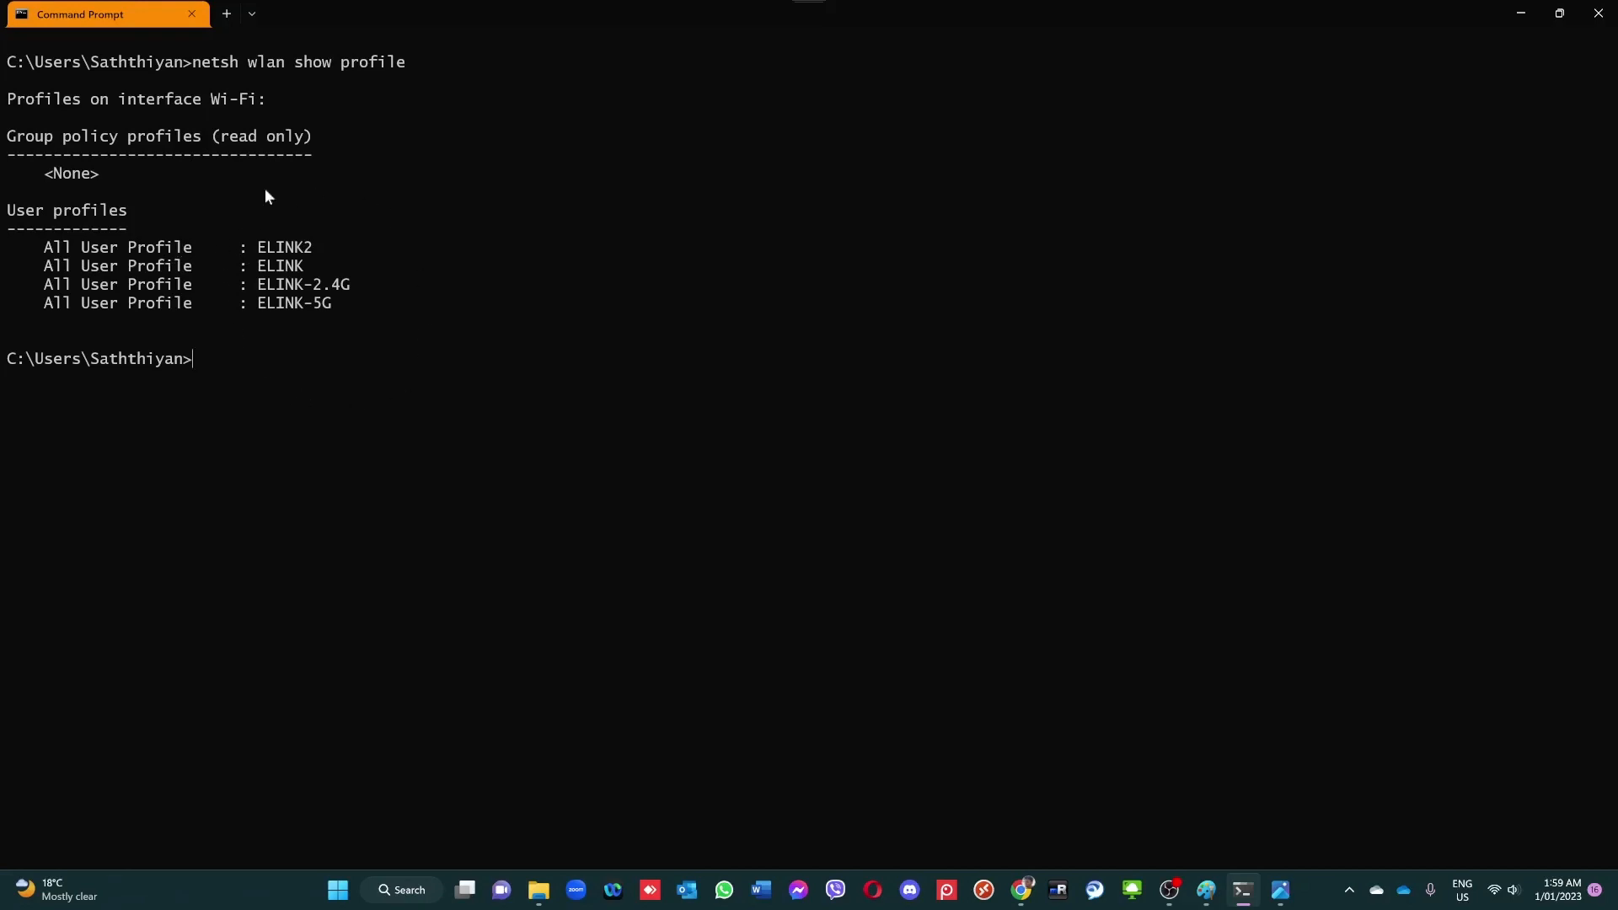
mouse_move(329, 313)
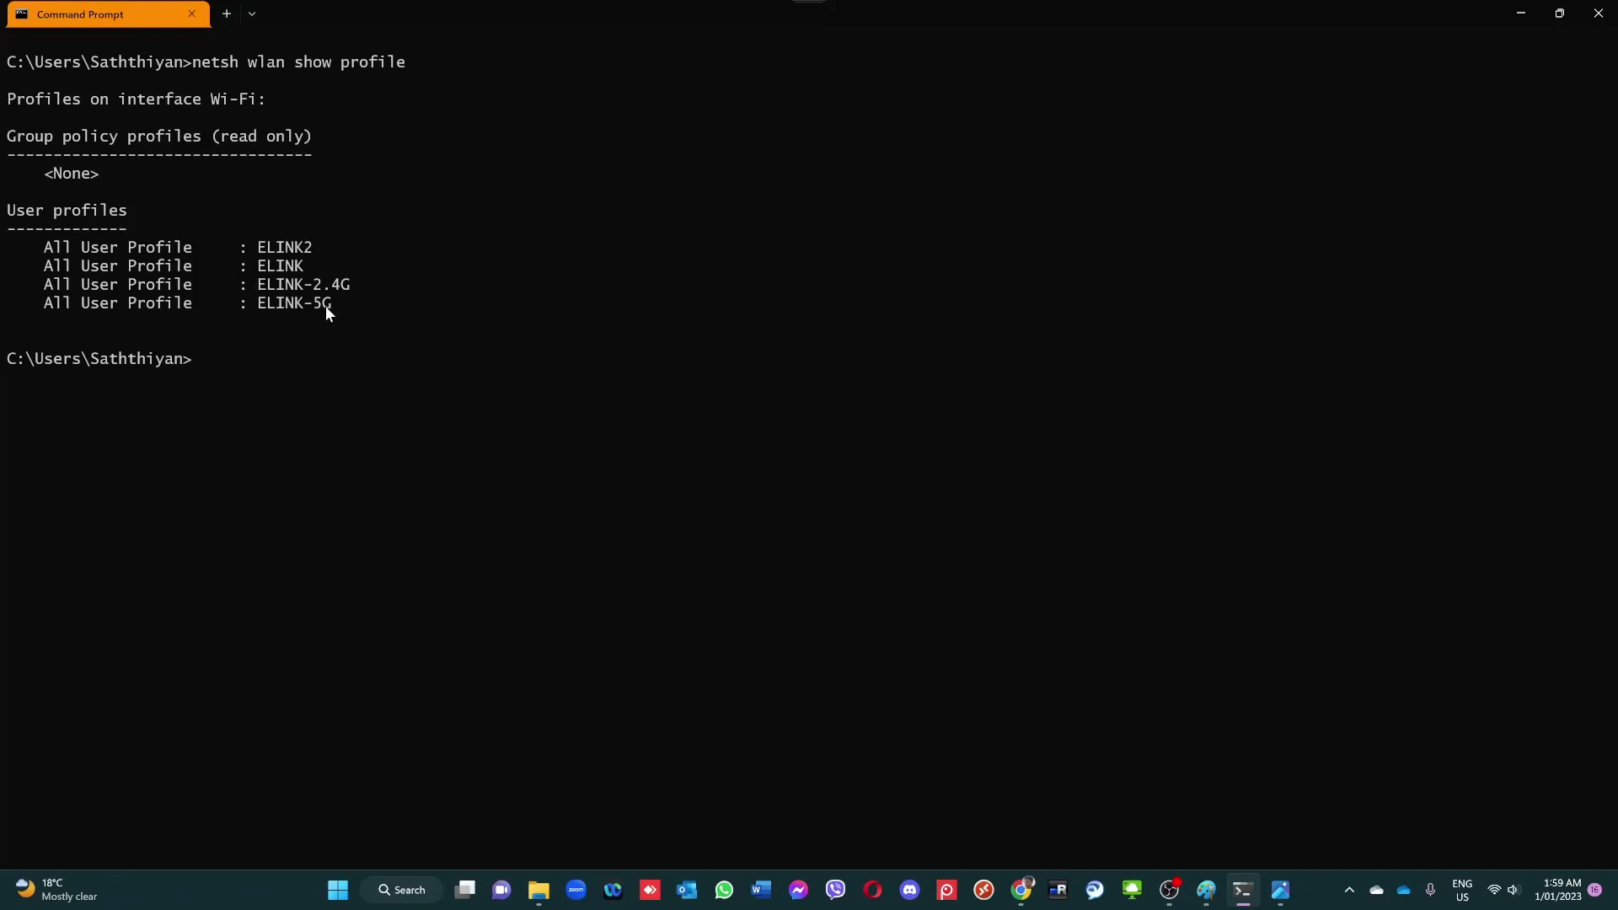
mouse_move(263, 254)
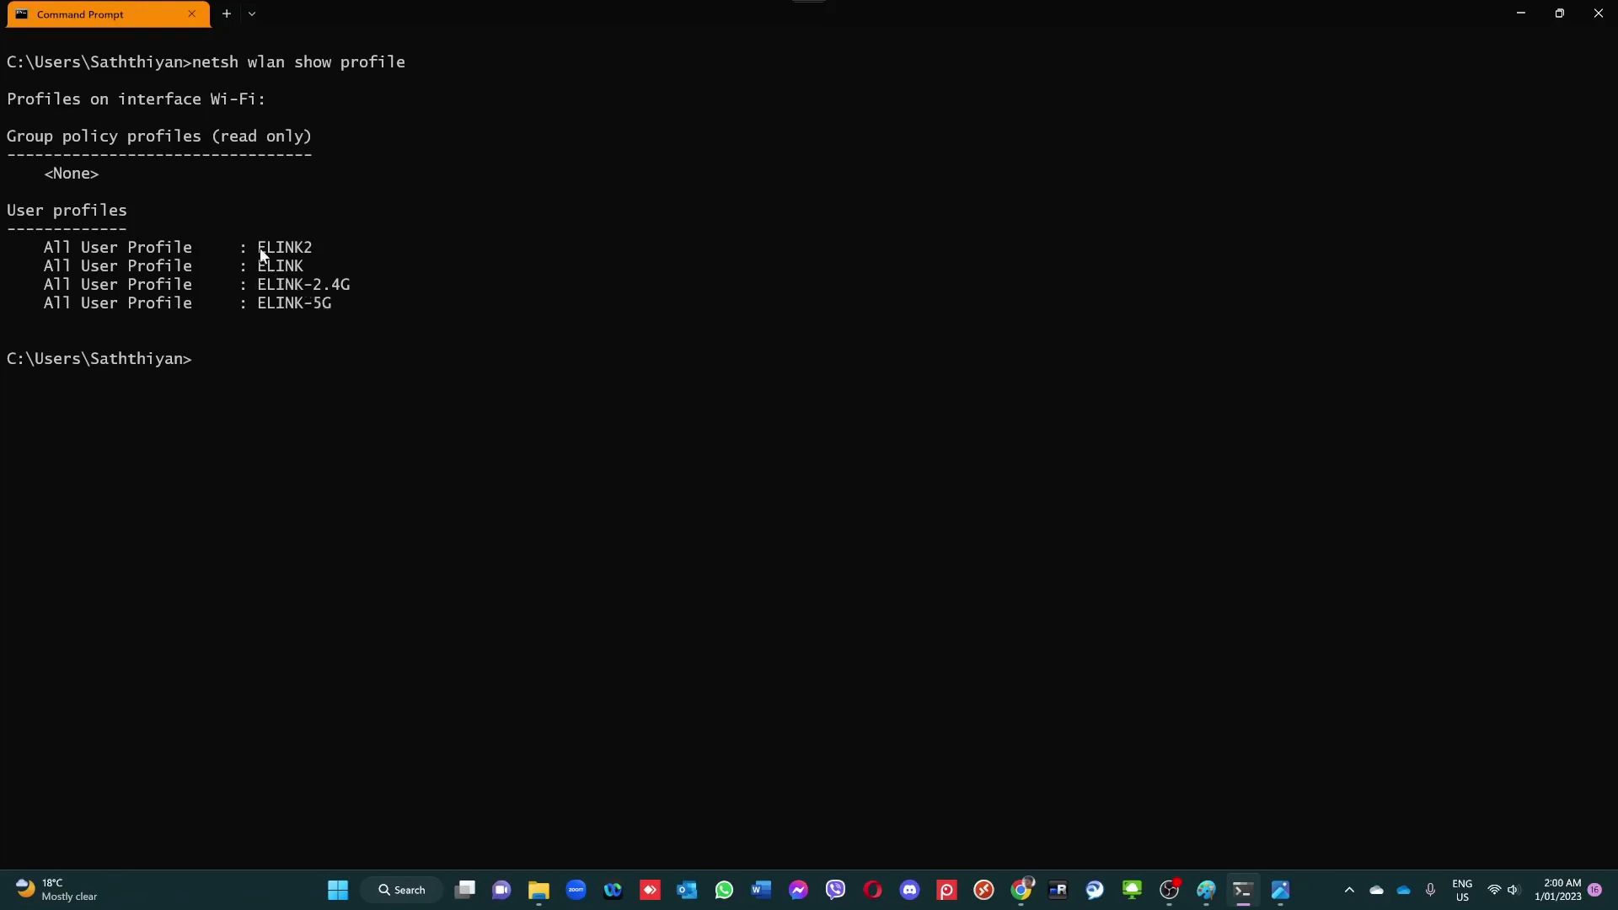
Enter 'netsh wlan show profile name=ELINK key=Clear' at the prompt, highlighting the name=ELINK part
double_click(278, 265)
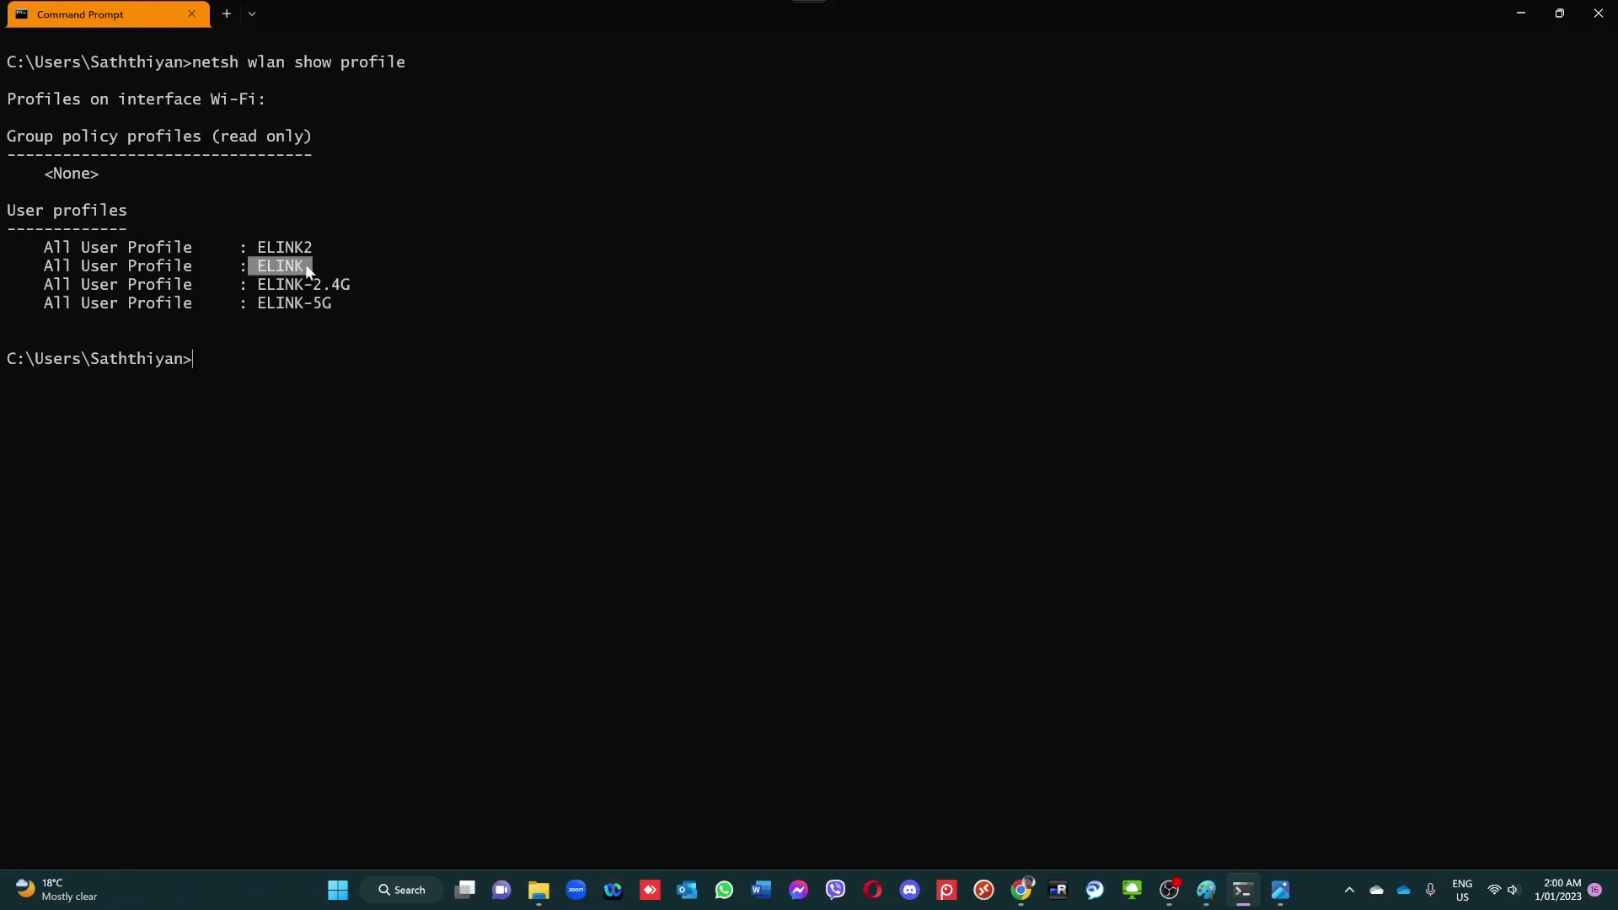
mouse_move(300, 378)
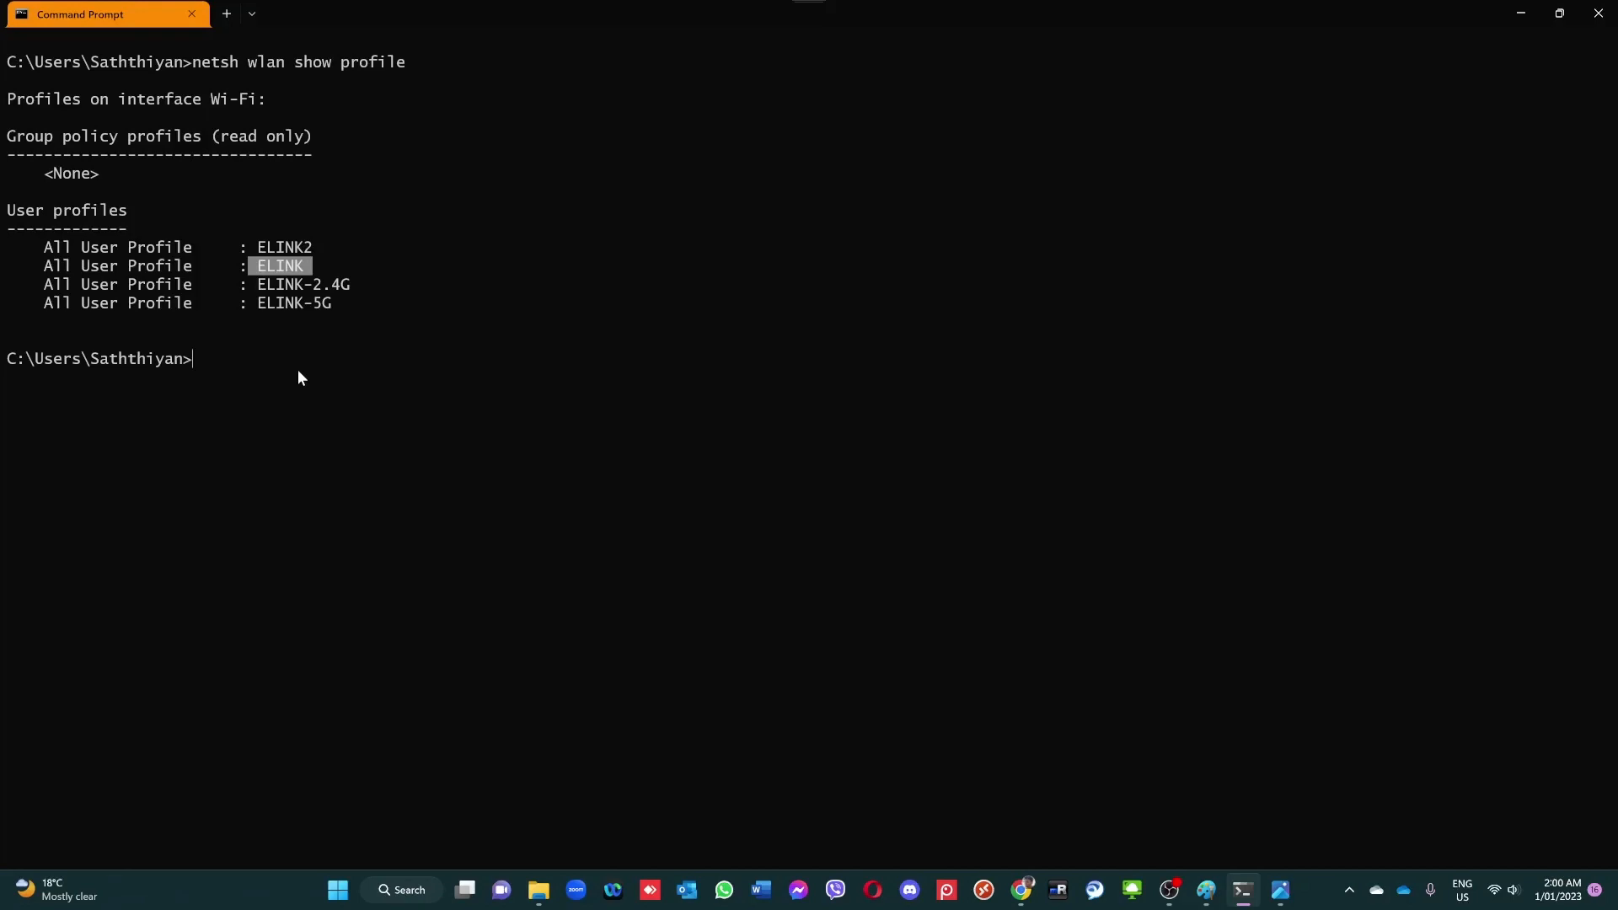
text(netsh wlan show profile name=ELINK key=Clear)
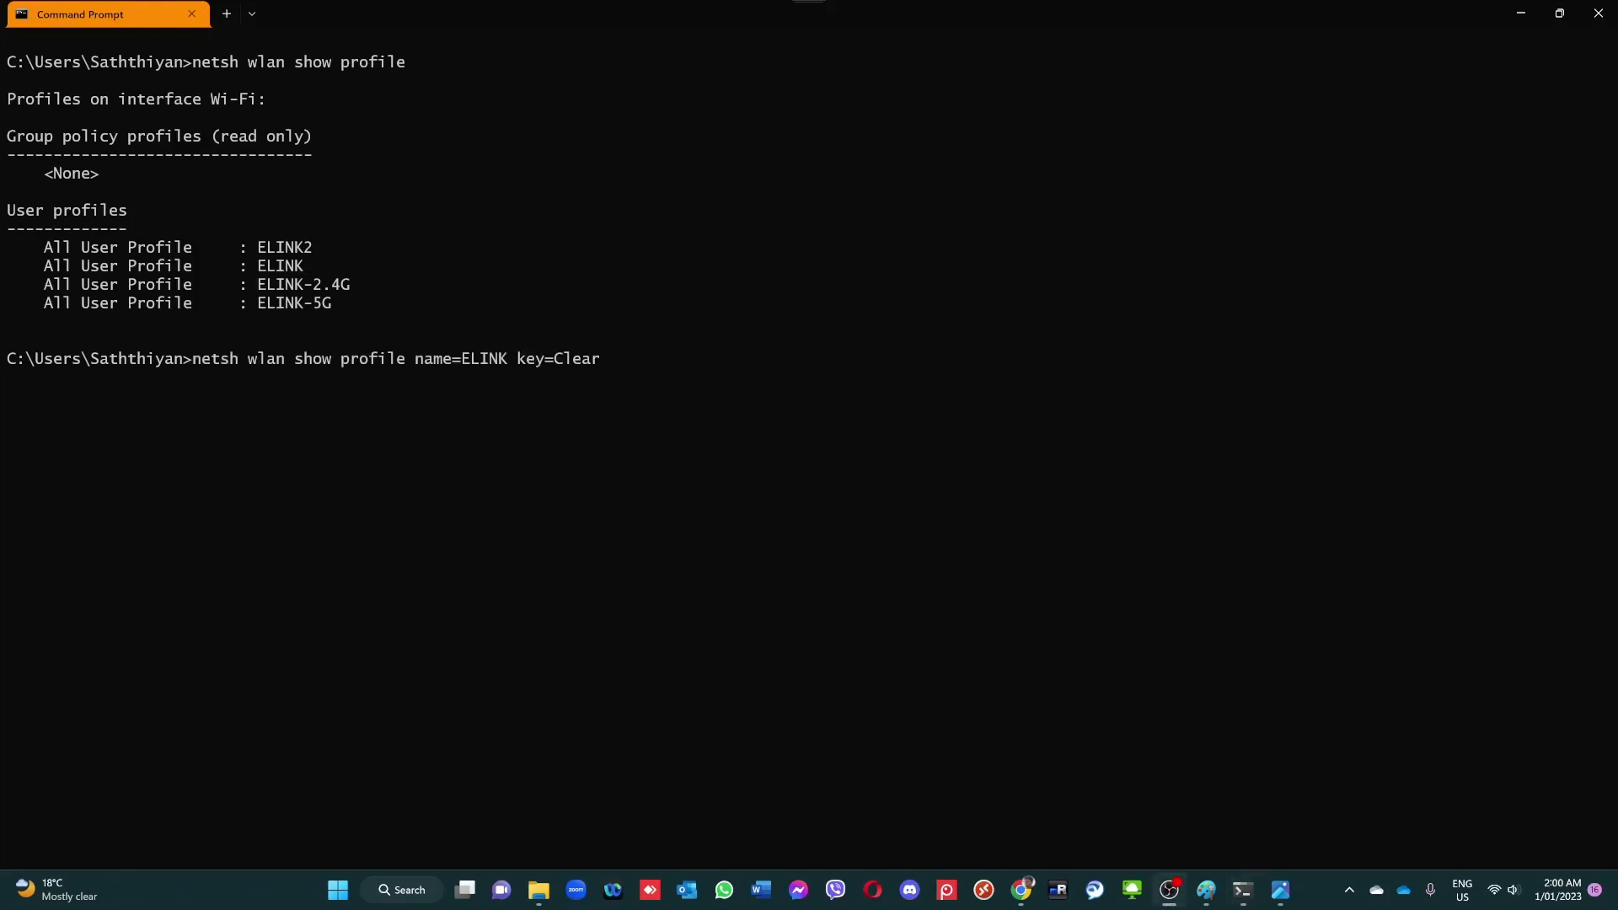
mouse_move(200, 374)
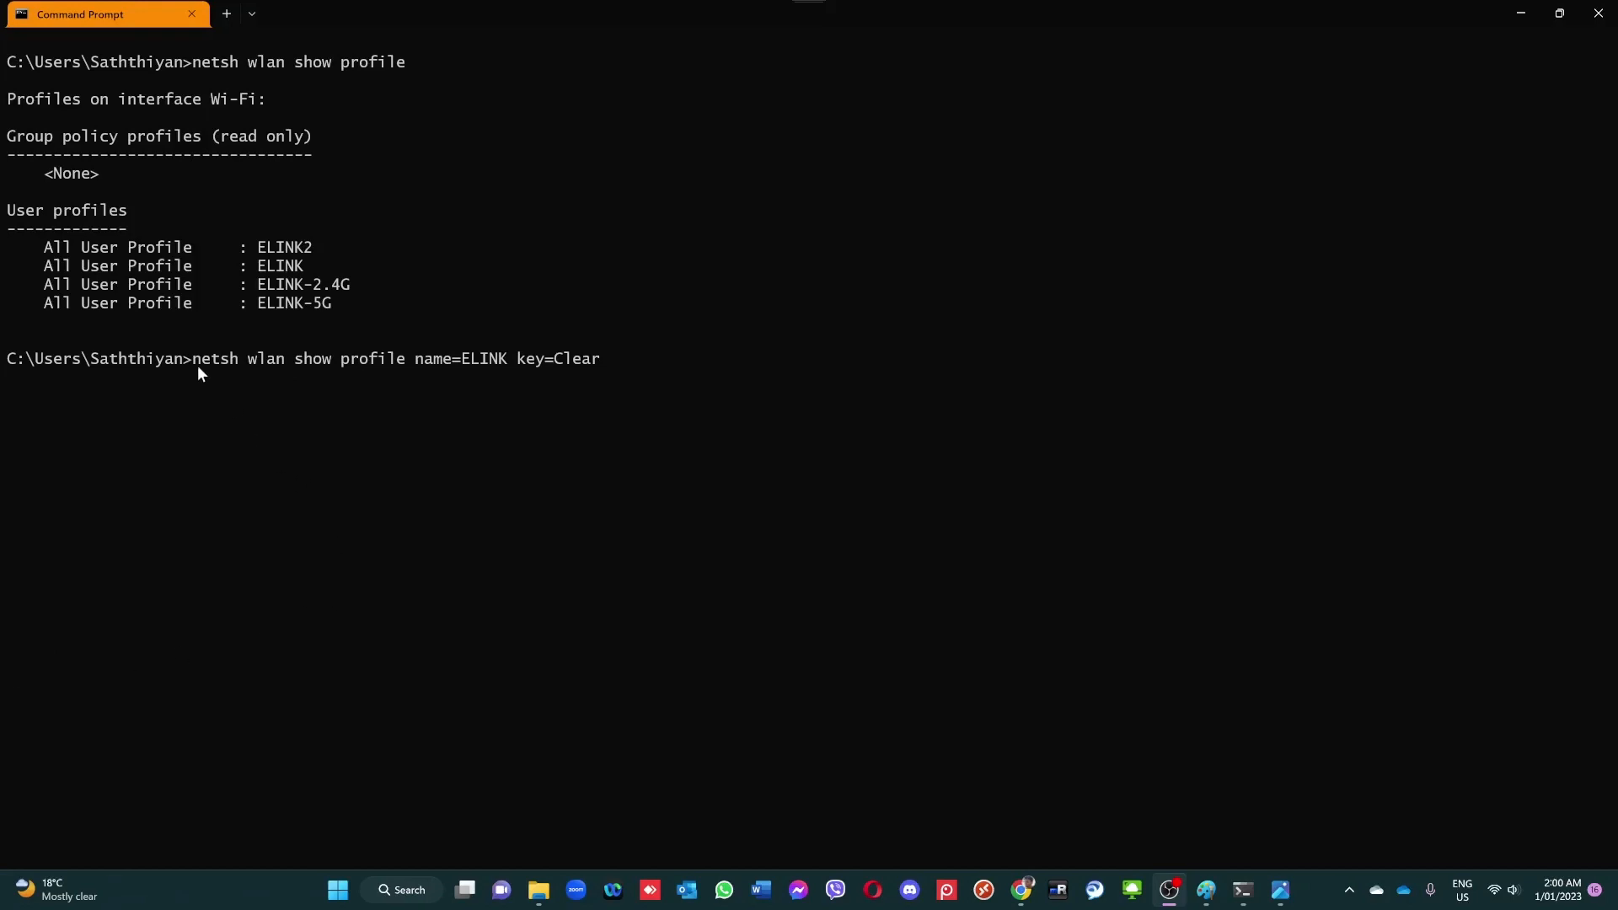
double_click(214, 358)
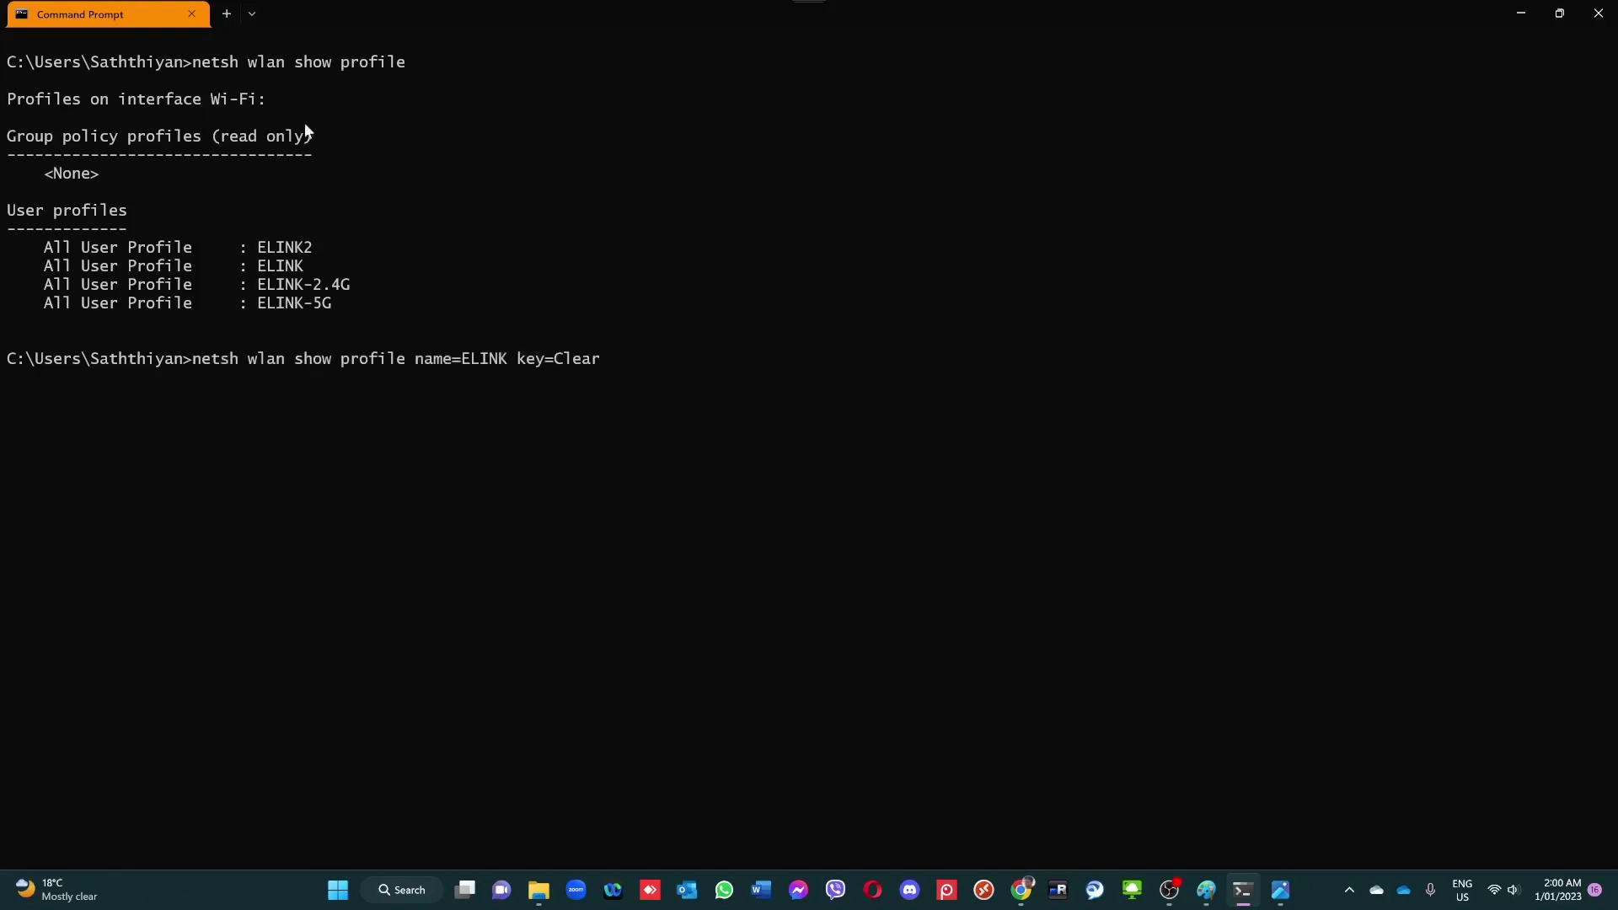
mouse_move(398, 107)
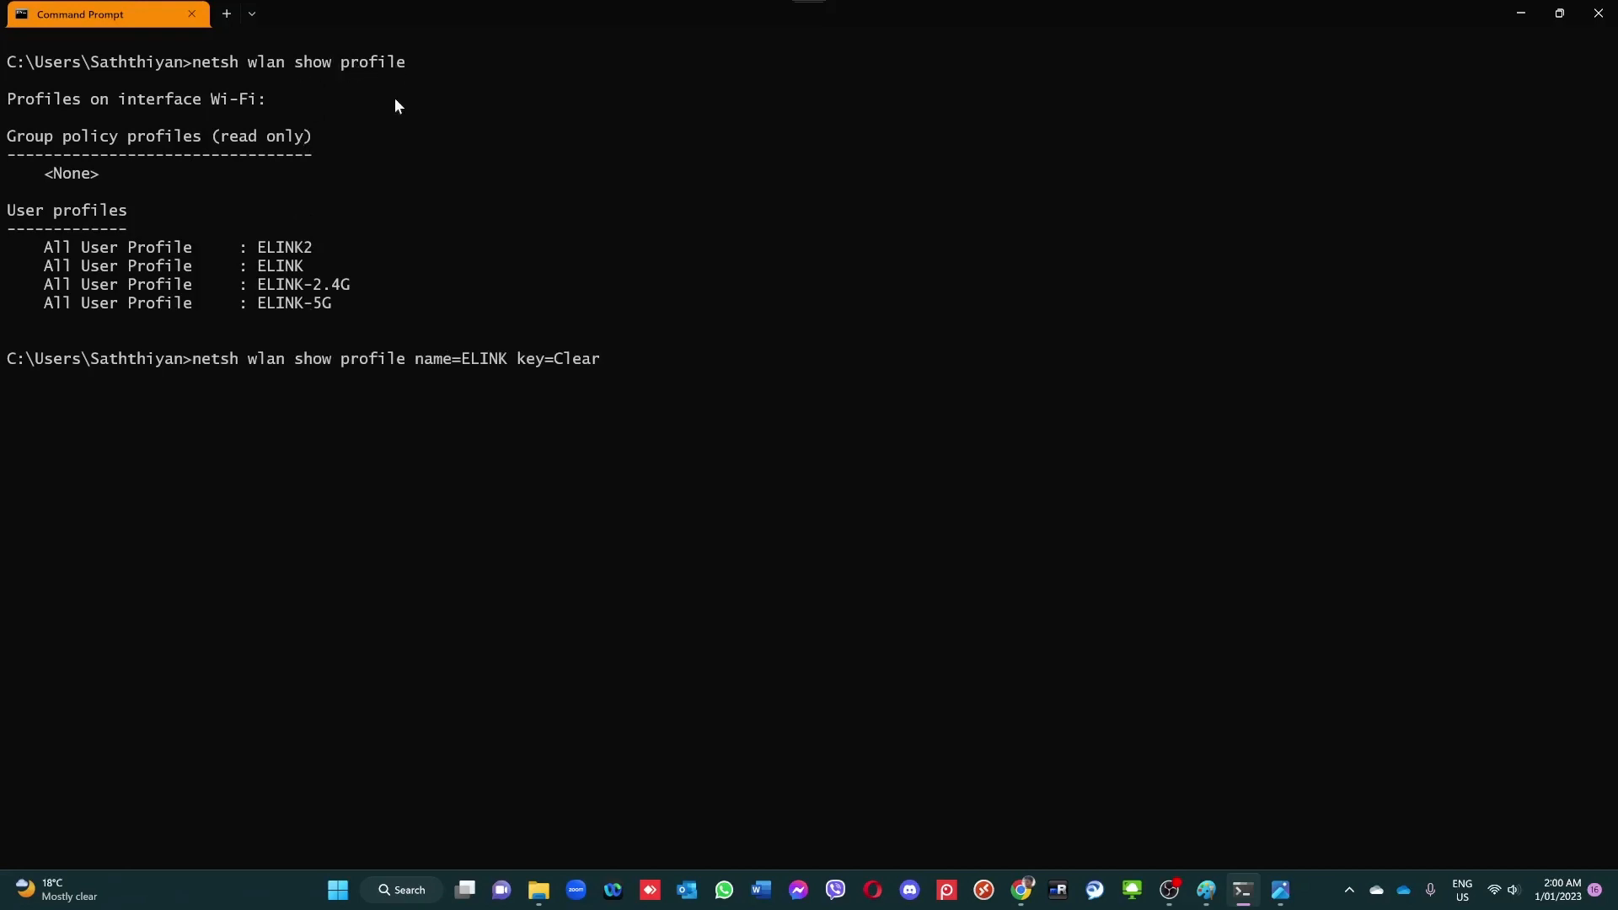
mouse_move(418, 364)
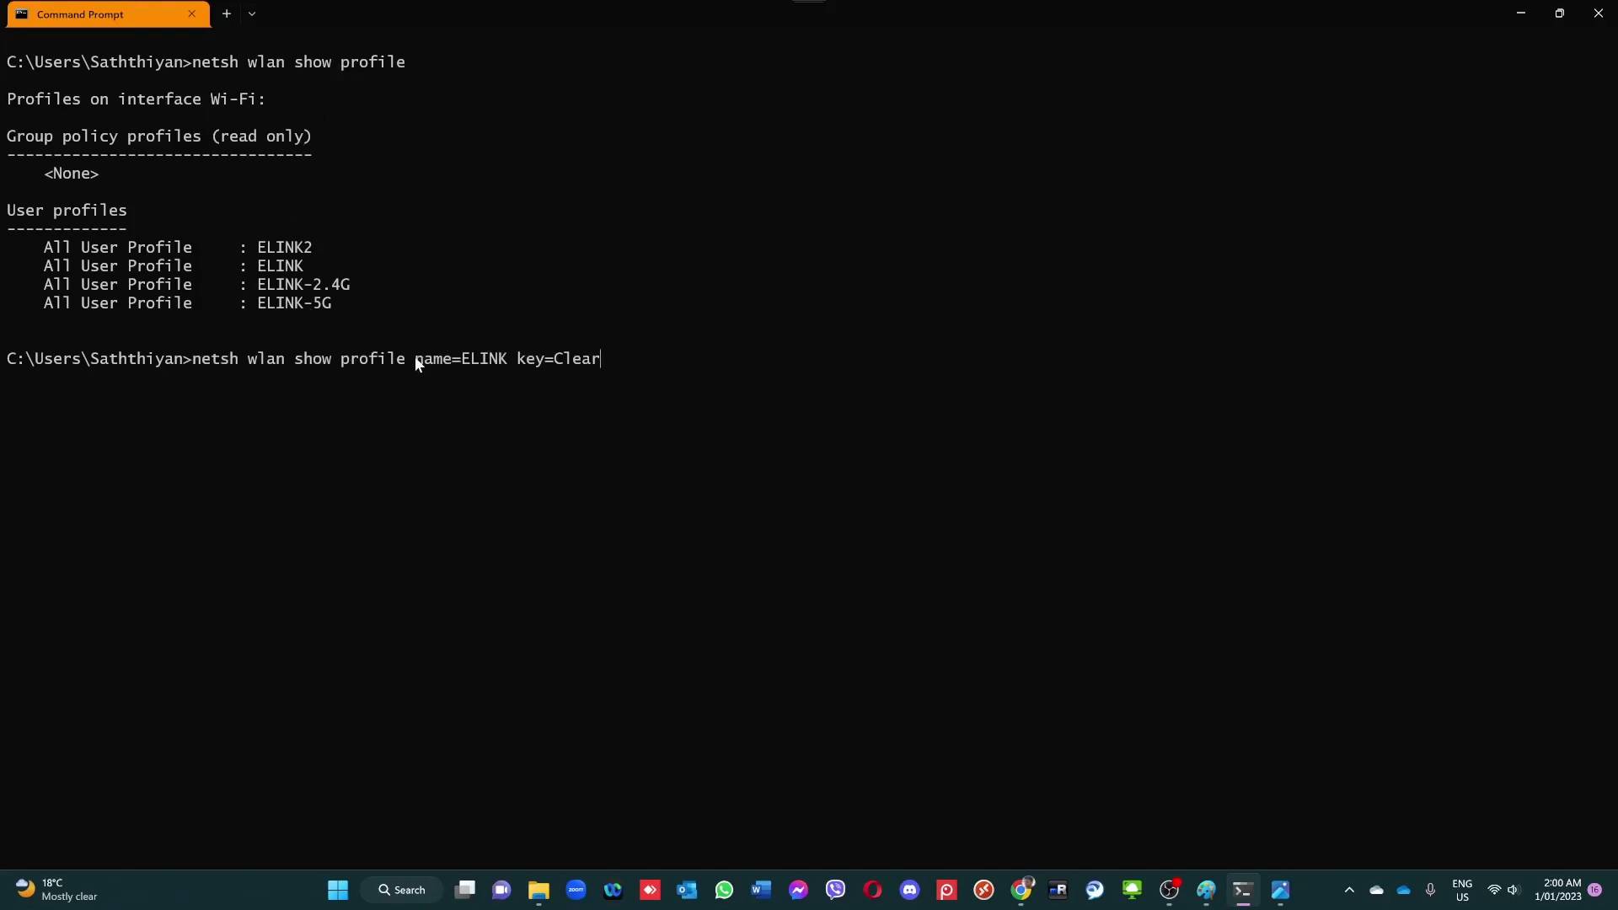
double_click(460, 357)
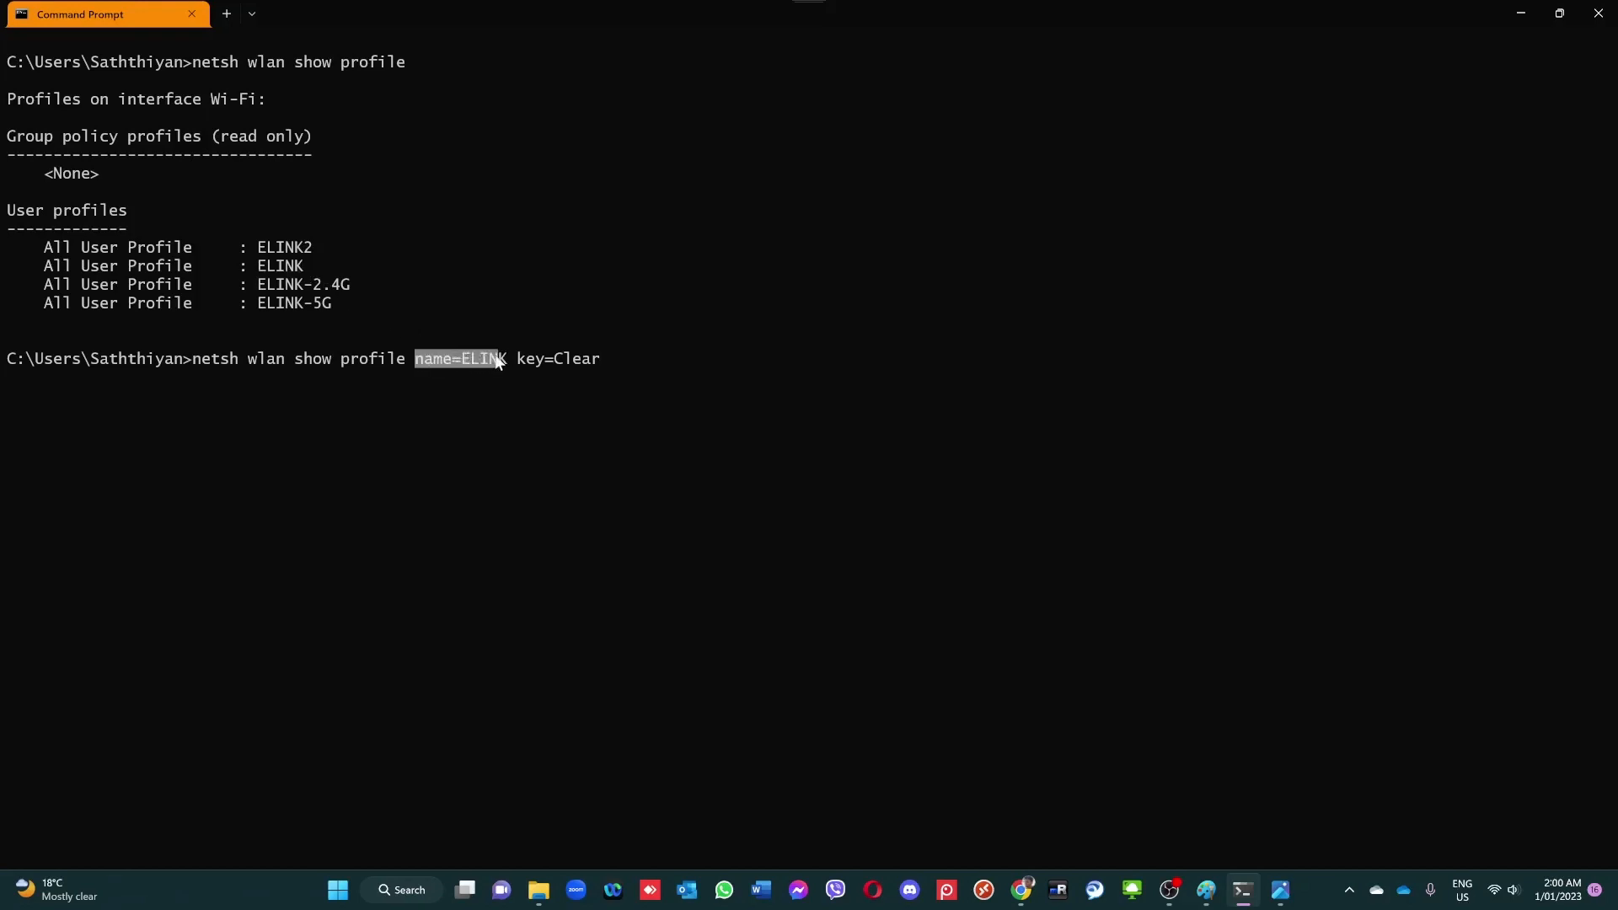
double_click(527, 358)
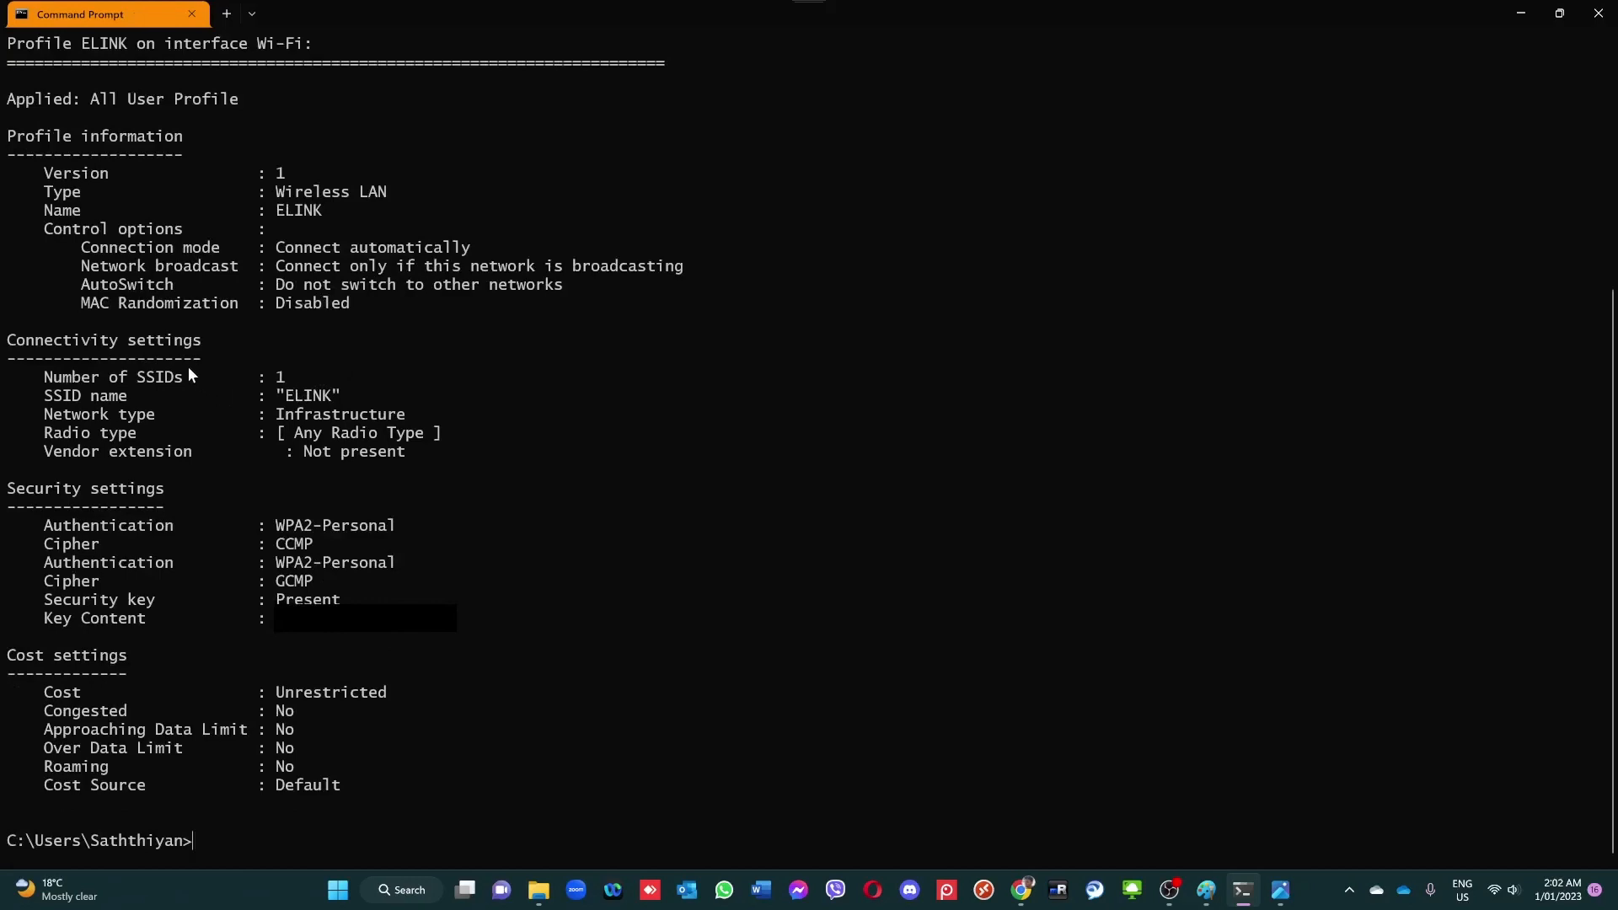
mouse_move(145, 113)
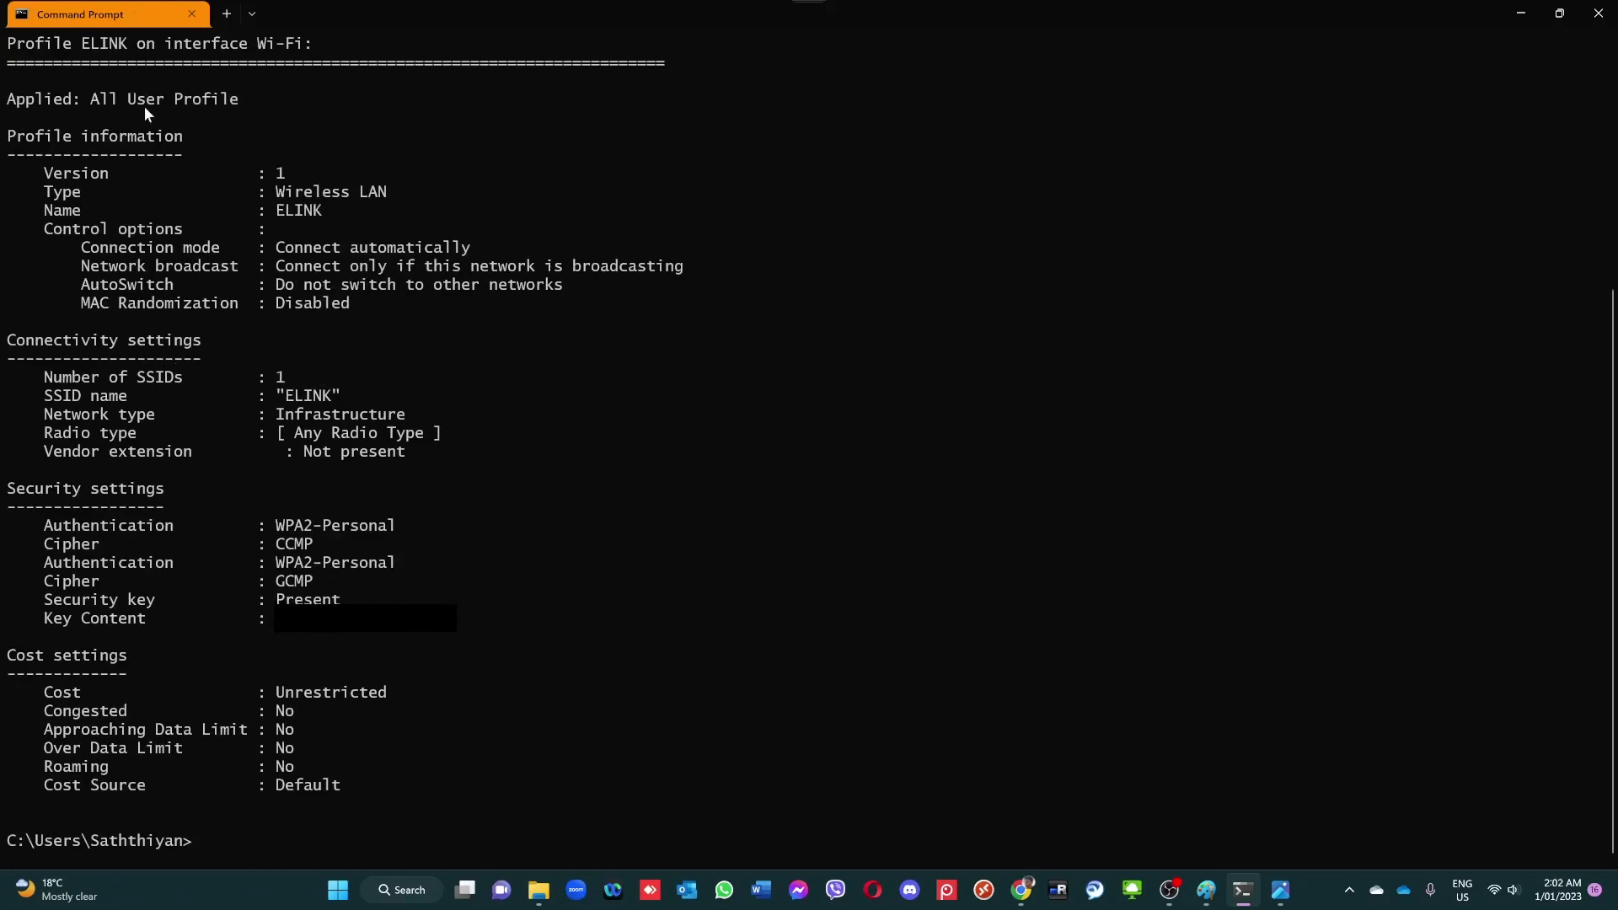
mouse_move(63, 578)
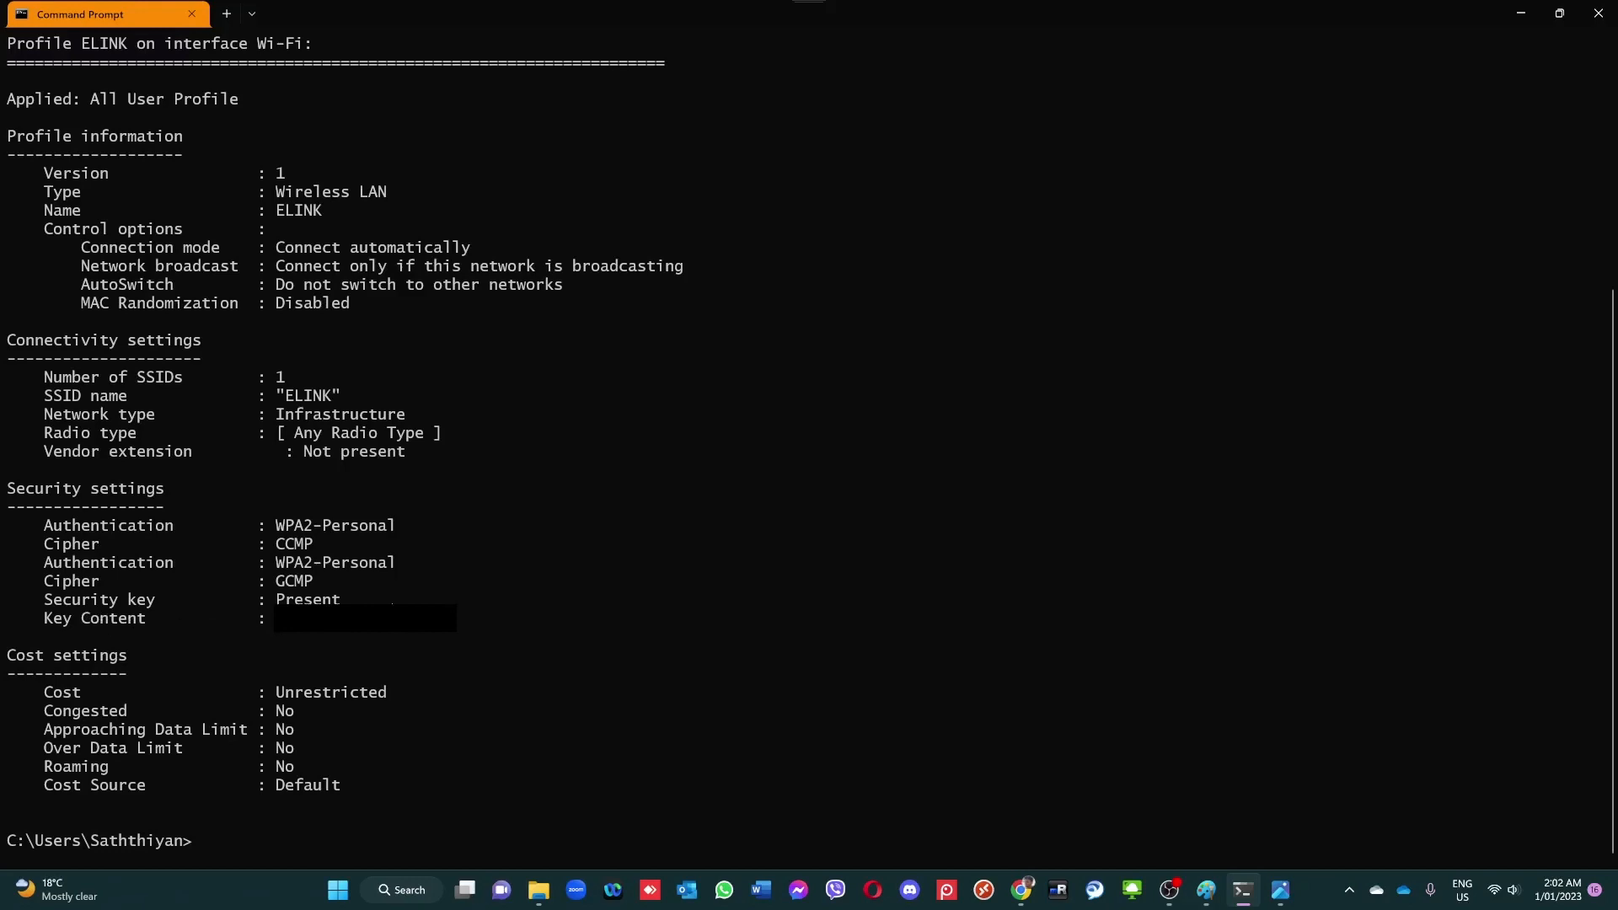
mouse_move(371, 602)
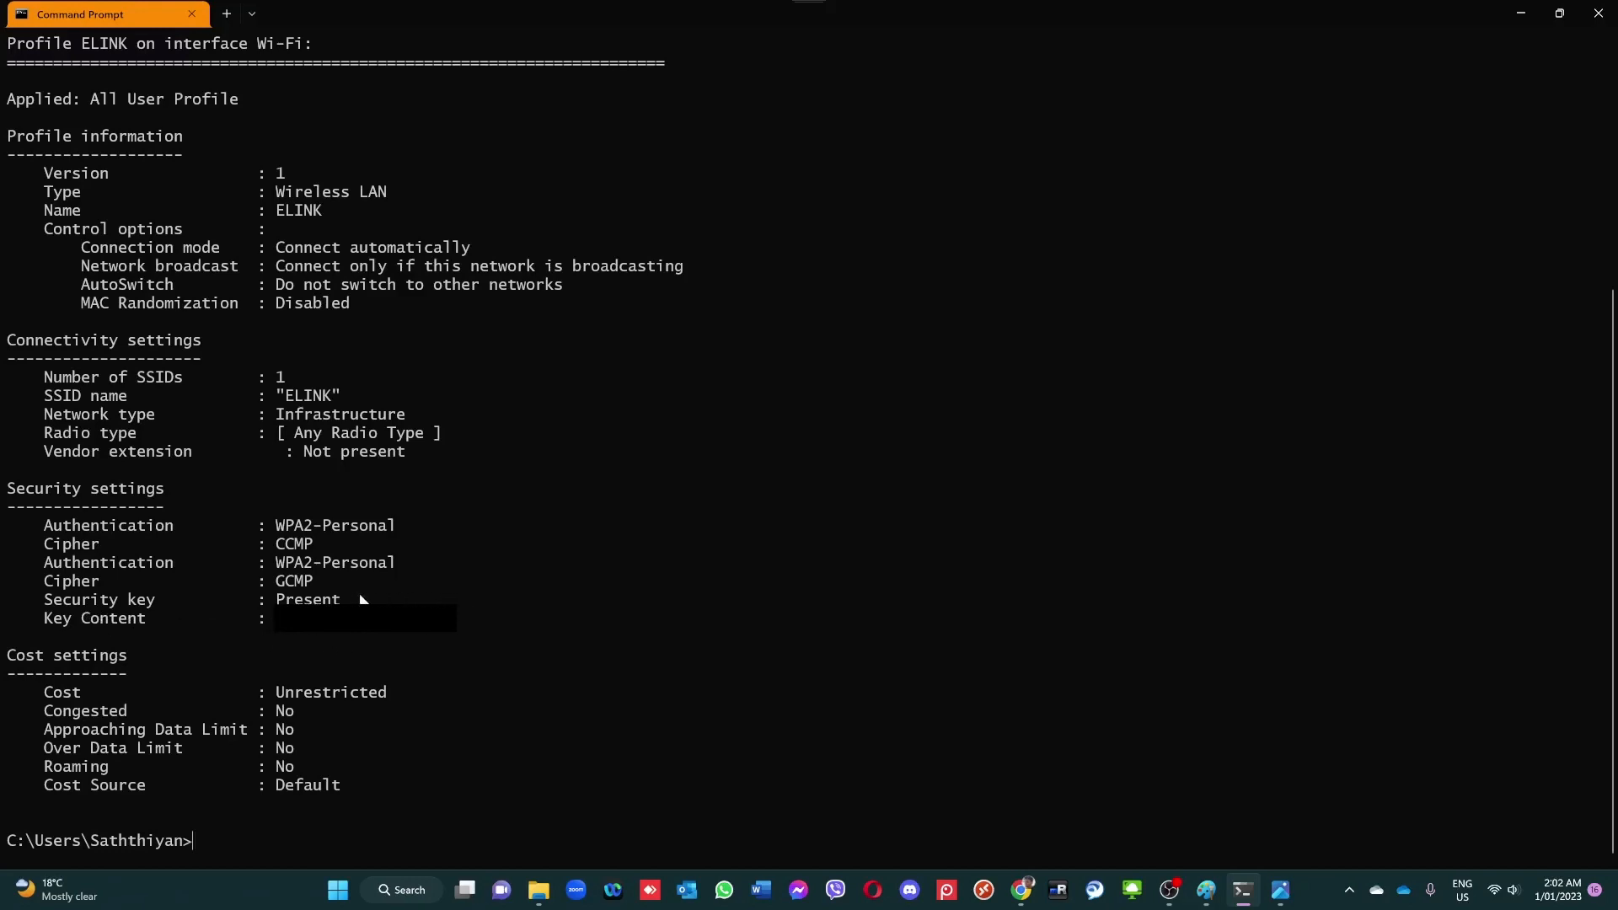
mouse_move(361, 598)
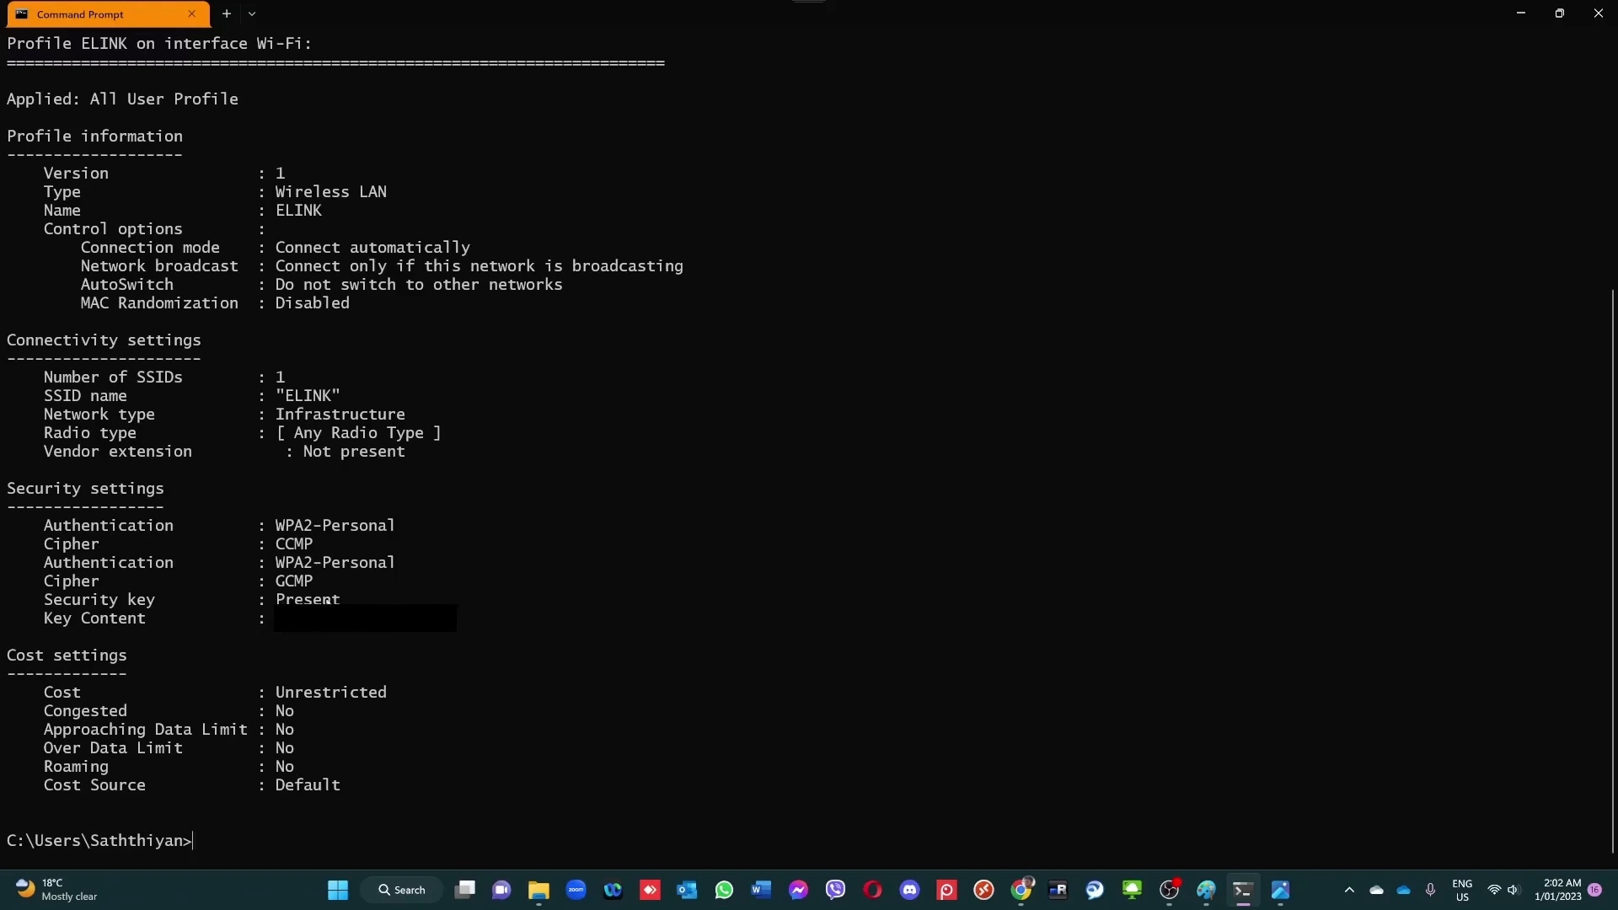
mouse_move(312, 659)
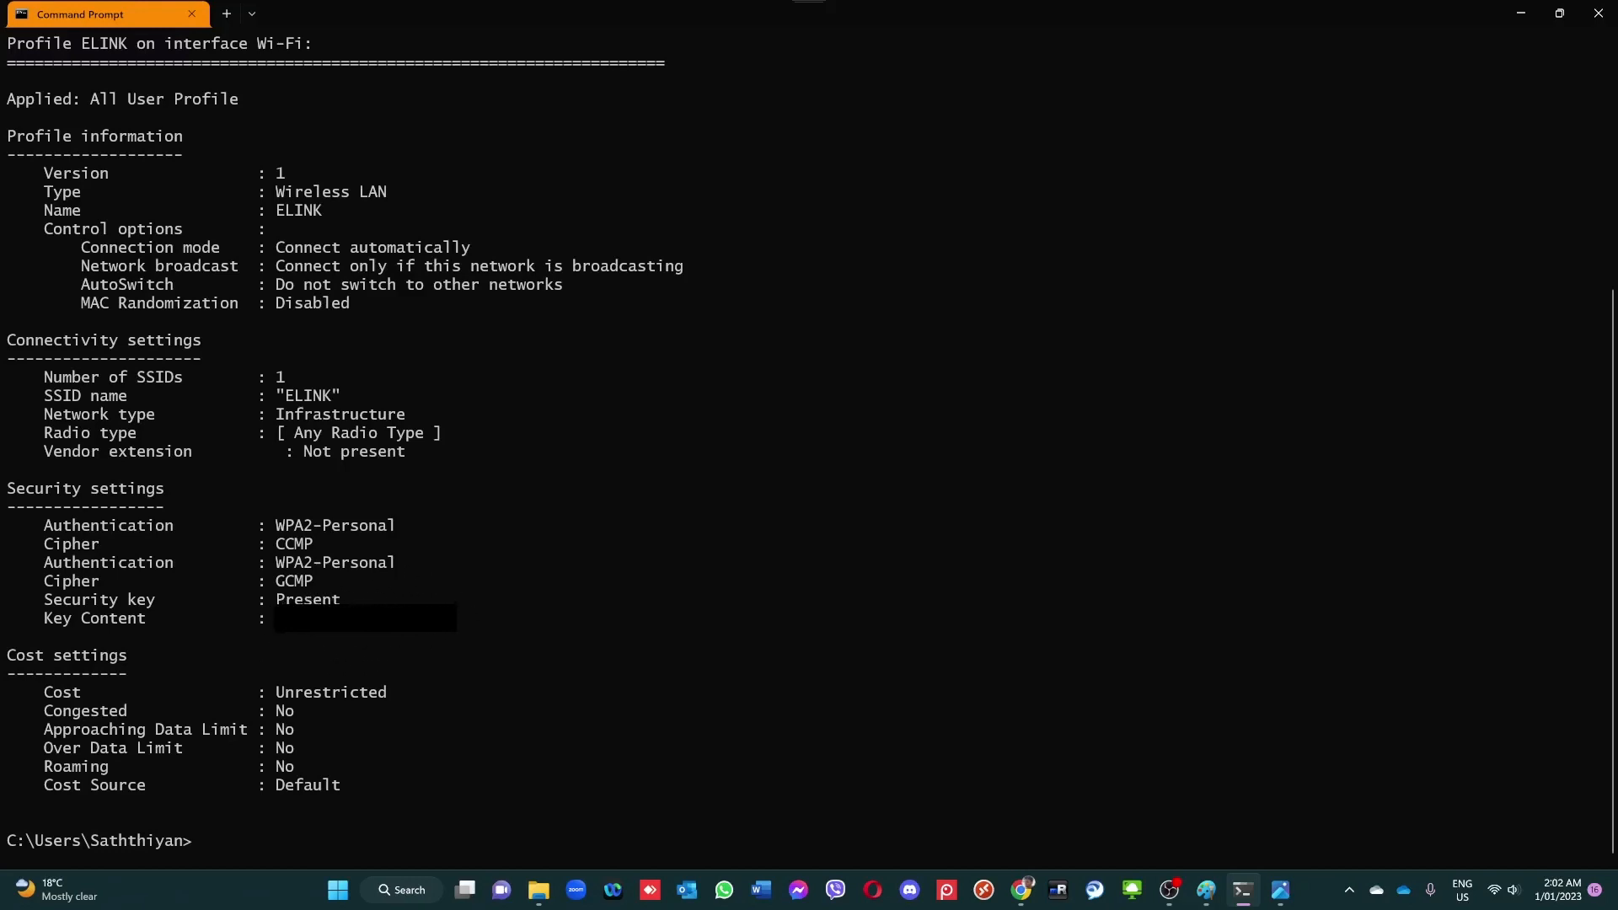
mouse_move(374, 599)
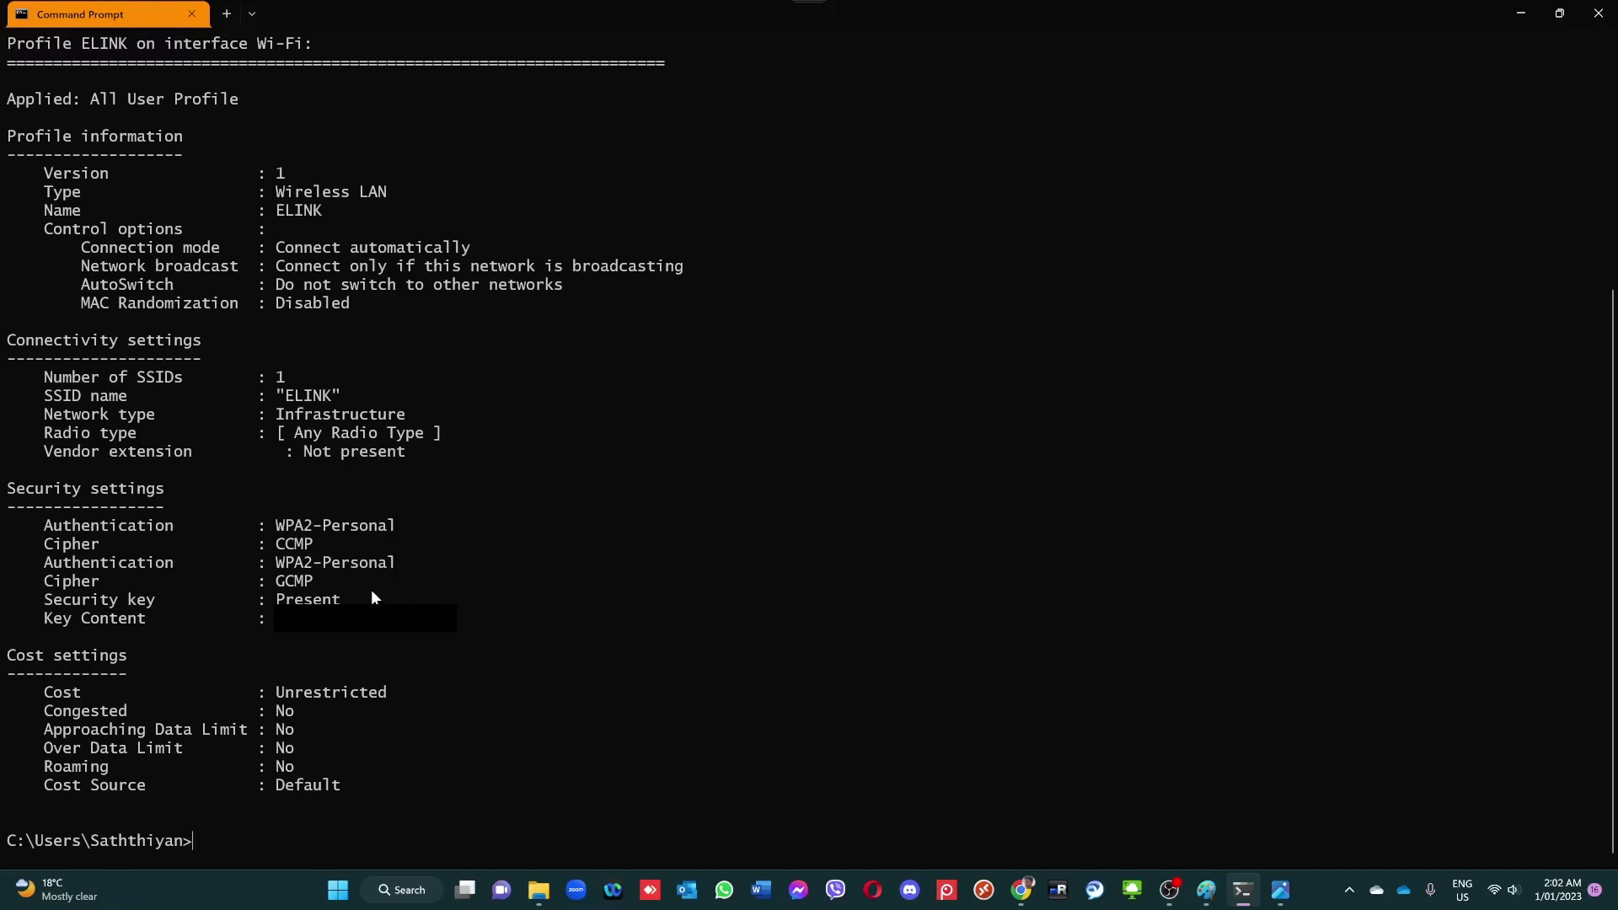